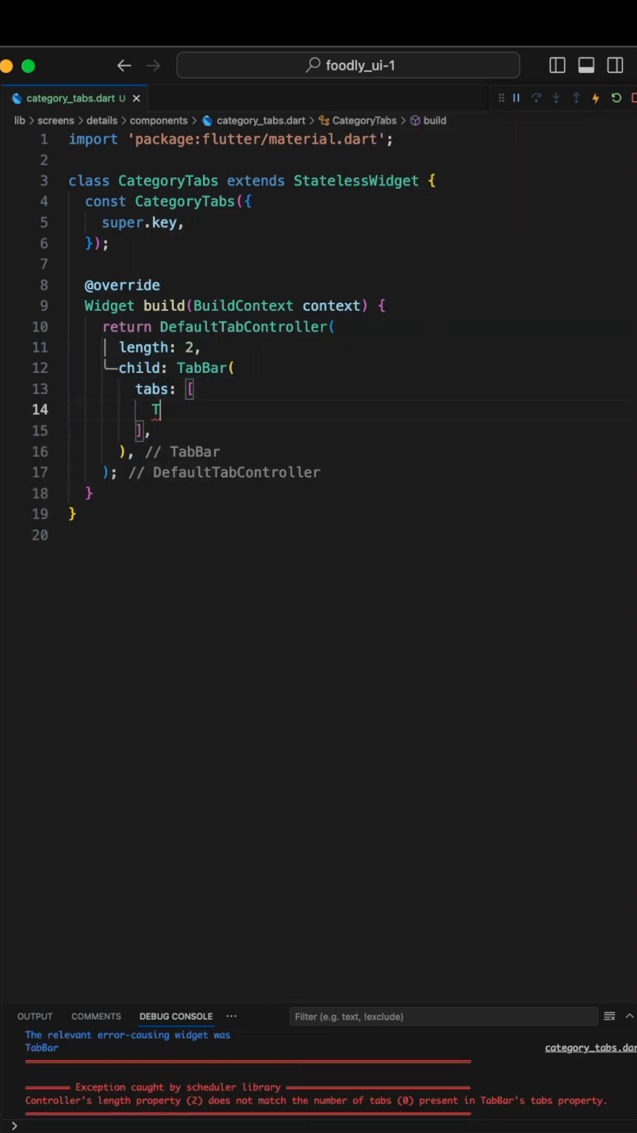
Step: Add a first Tab with the text "Most Popular" inside the TabBar's tabs list
text(ab(child: Text(""),))
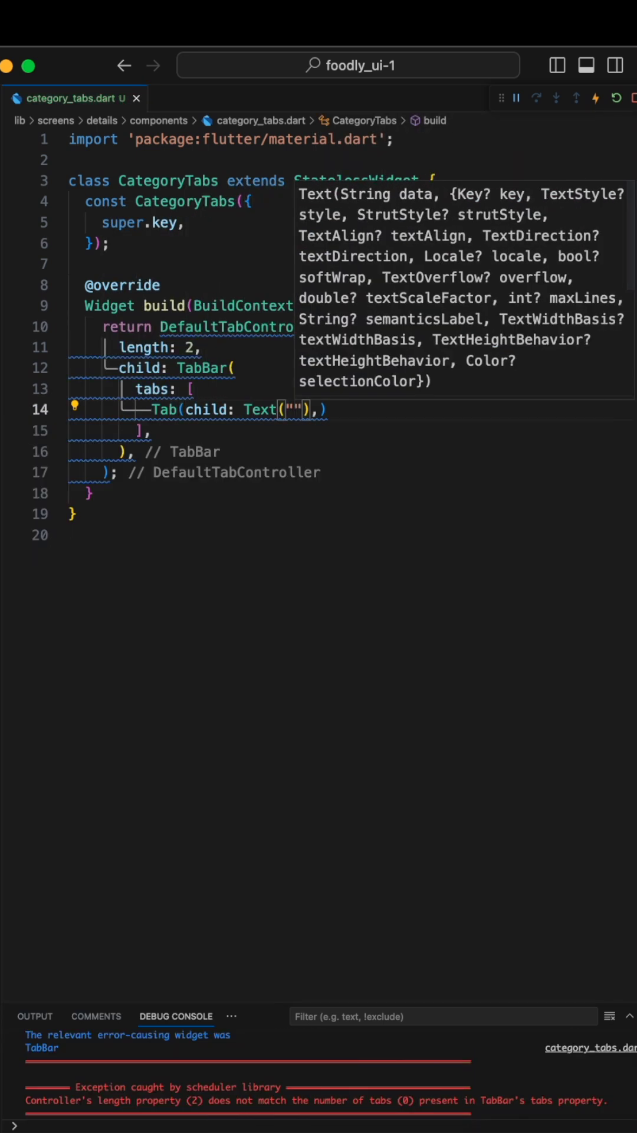
text(Most Popular)
click(140, 347)
text(4)
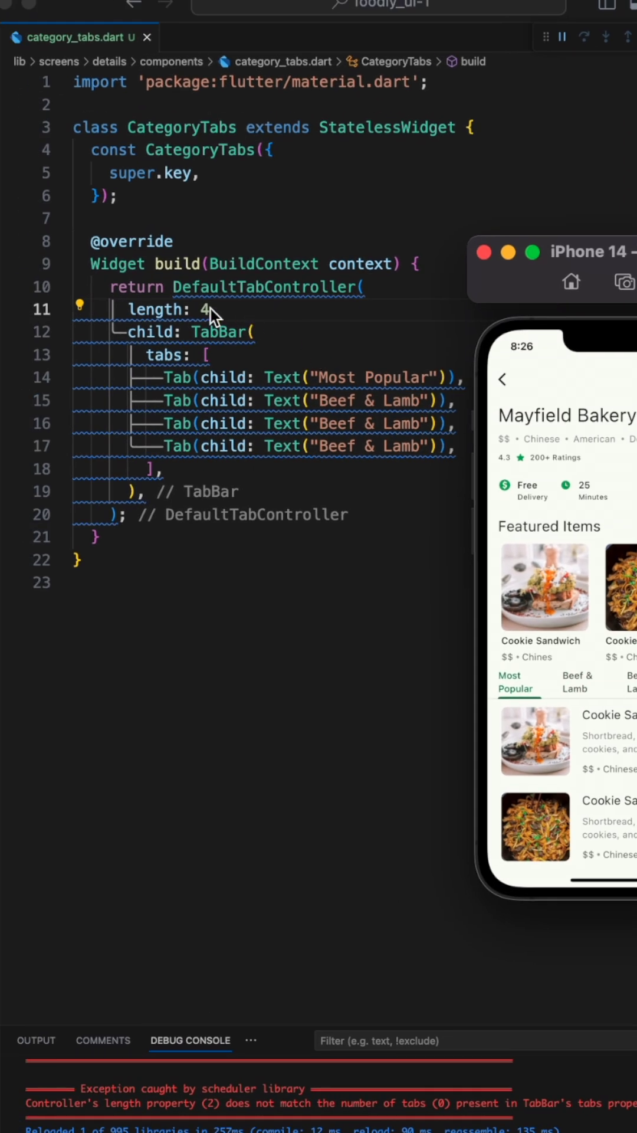
Step: Start an isScrollable: property on the TabBar, value still blank
text(isScrollable: ,)
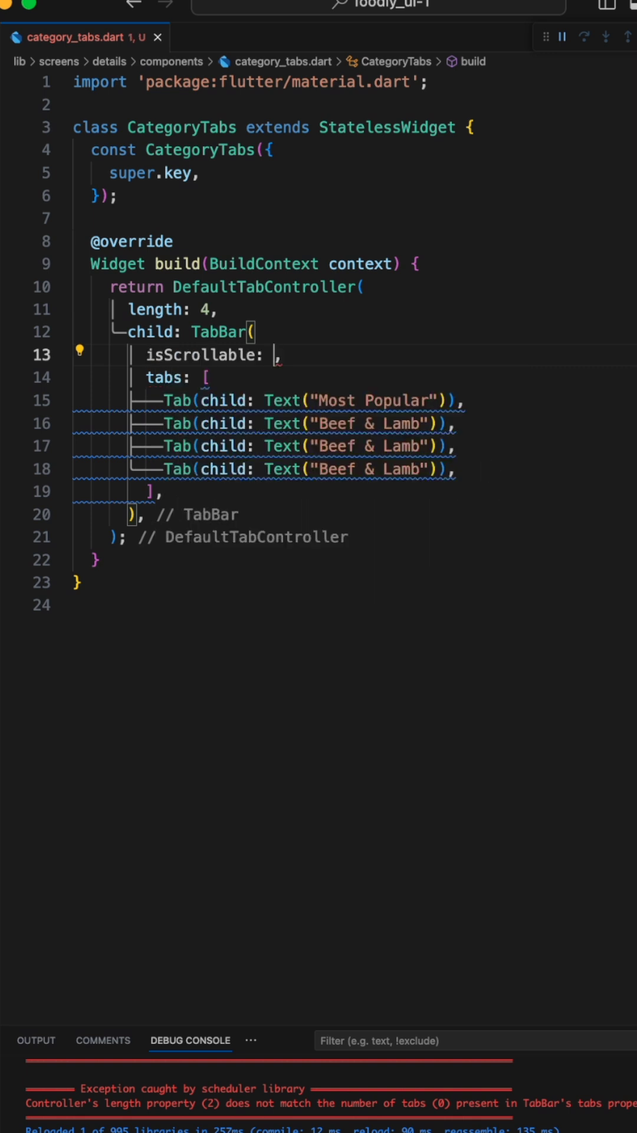
Step: Set isScrollable to true and add an onTap callback receiving selectedTabIndex
text(true)
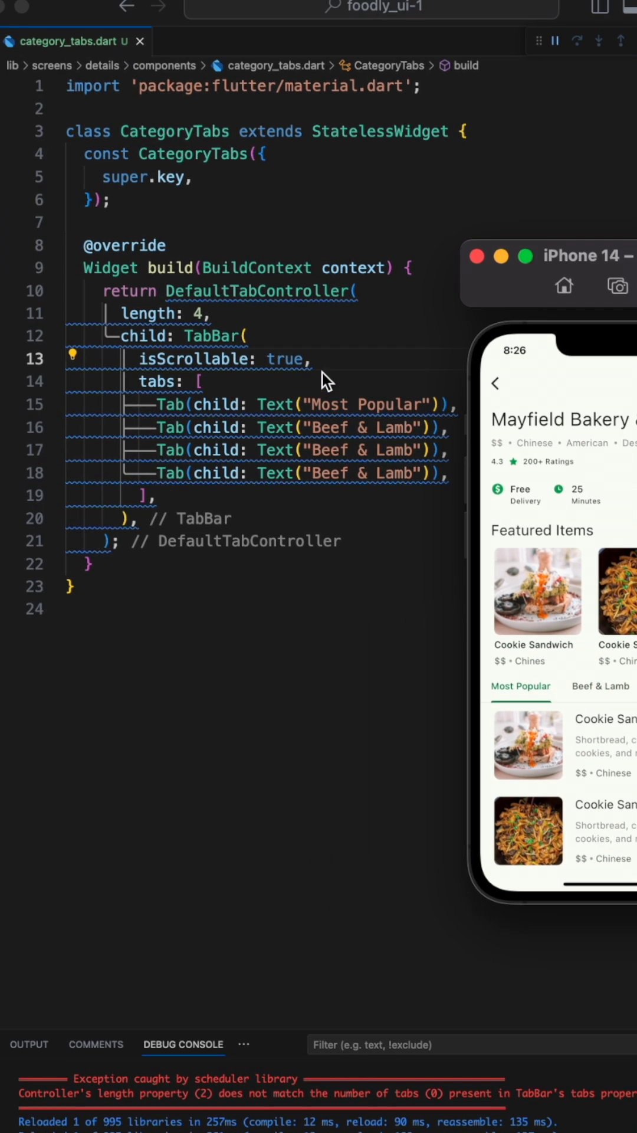
text(onTap: (value) {)
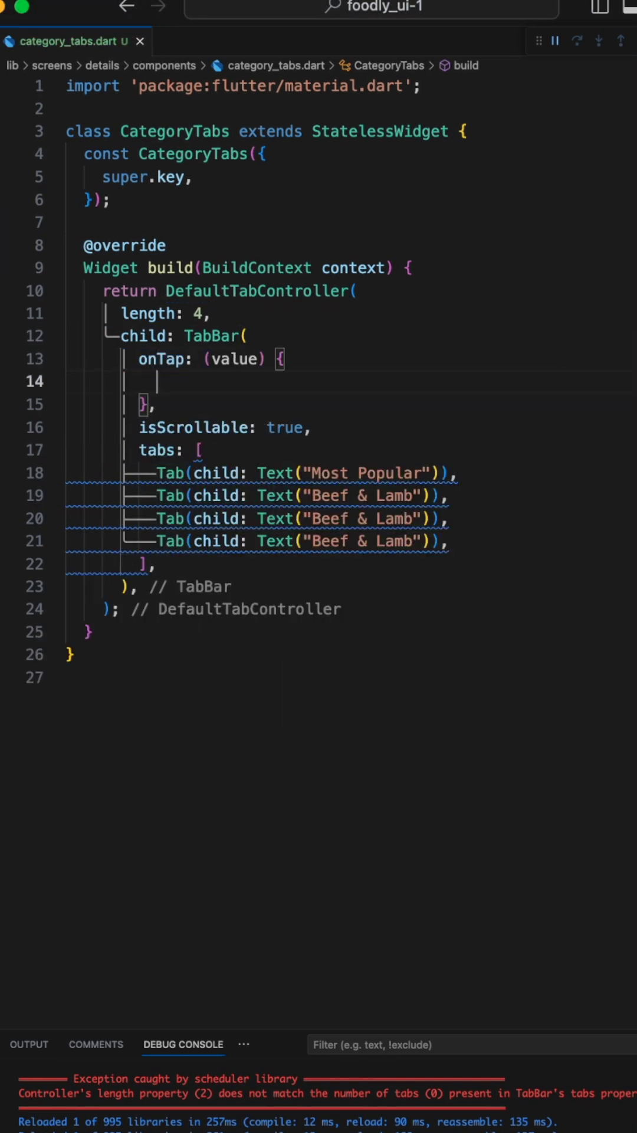
text(selectedTabIndex)
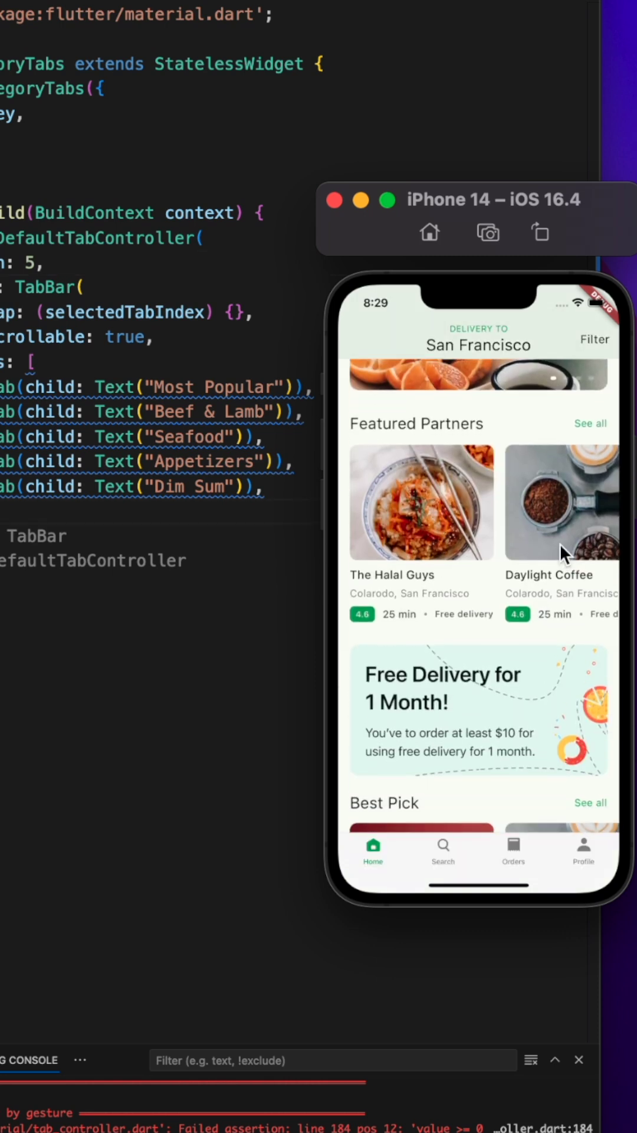
Step: Scroll the home feed and navigate through to the Your Orders summary screen
scroll(down, 3)
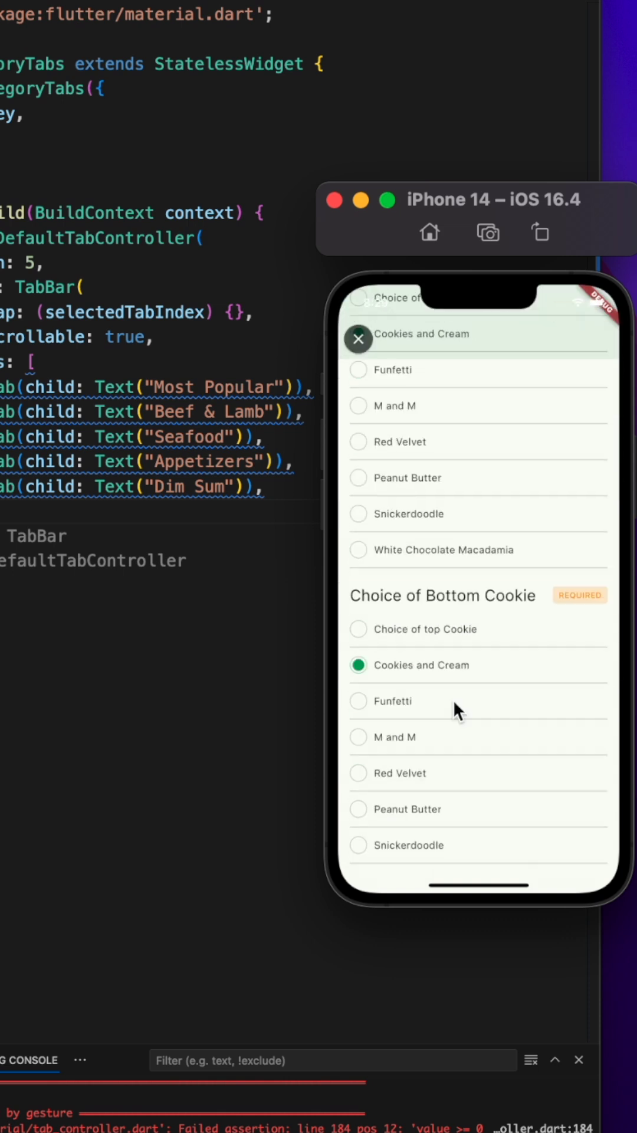
click(359, 339)
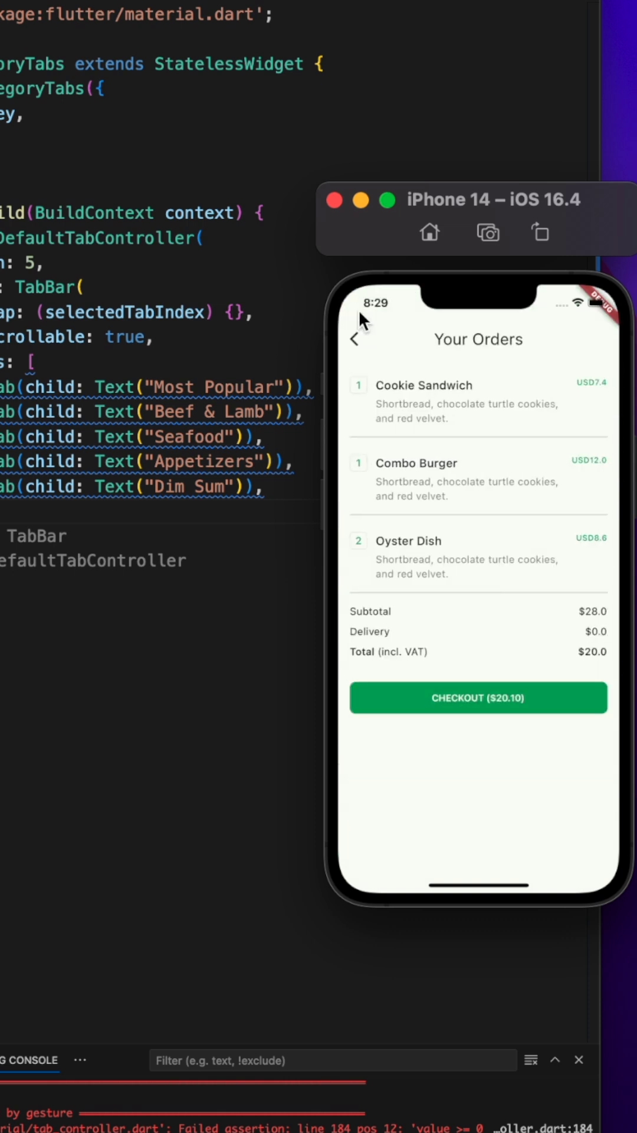